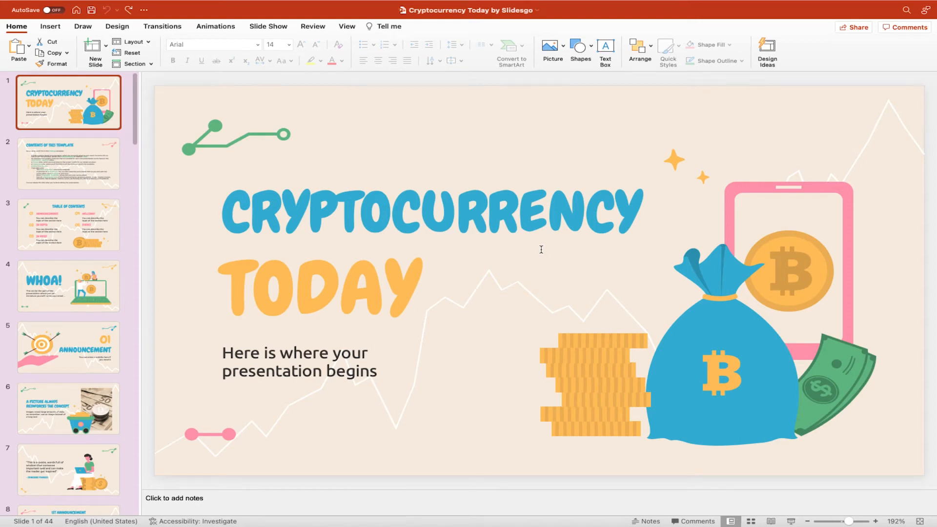
mouse_move(651, 276)
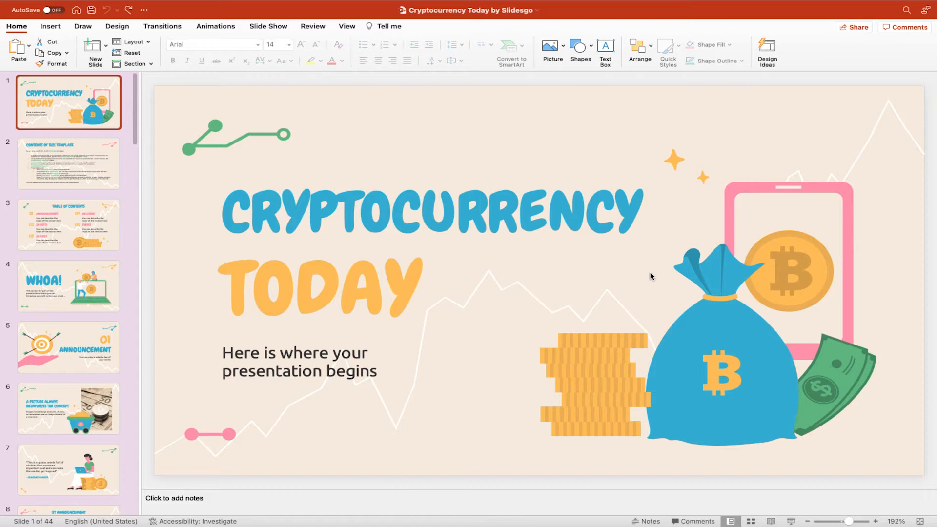
mouse_move(649, 275)
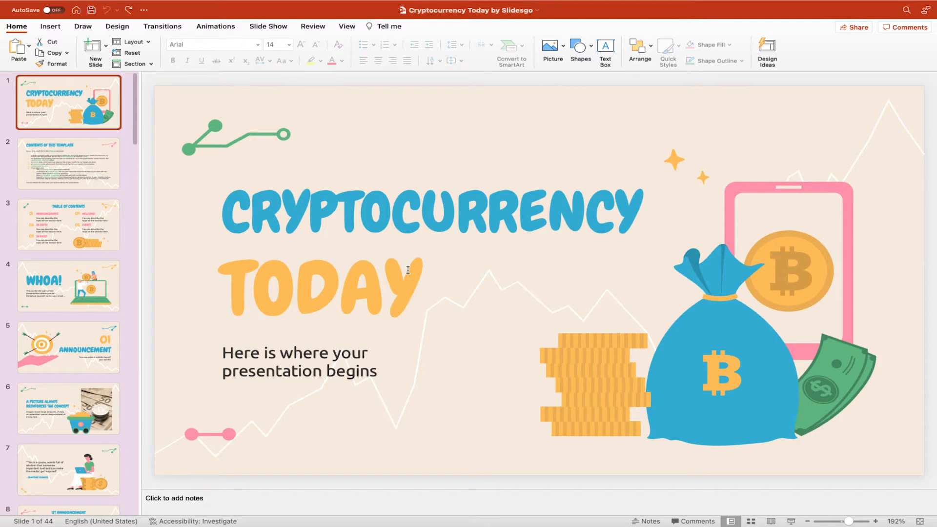
Show slide 6 with the bitcoin cart graphic for editing.
left_click(68, 409)
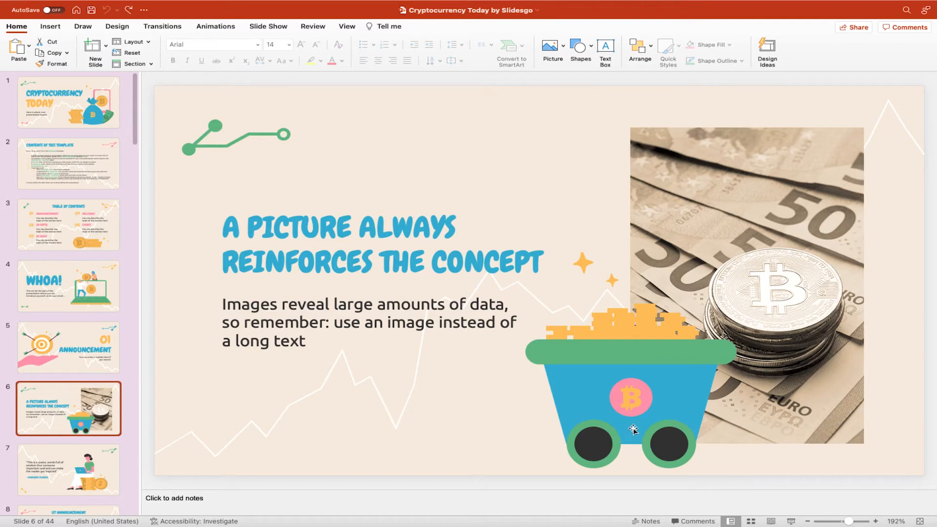
mouse_move(622, 346)
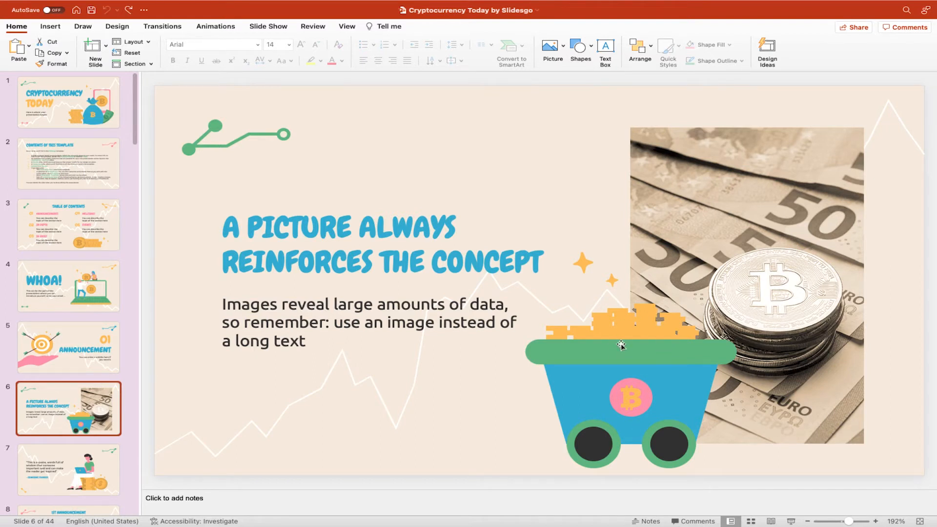
mouse_move(28, 352)
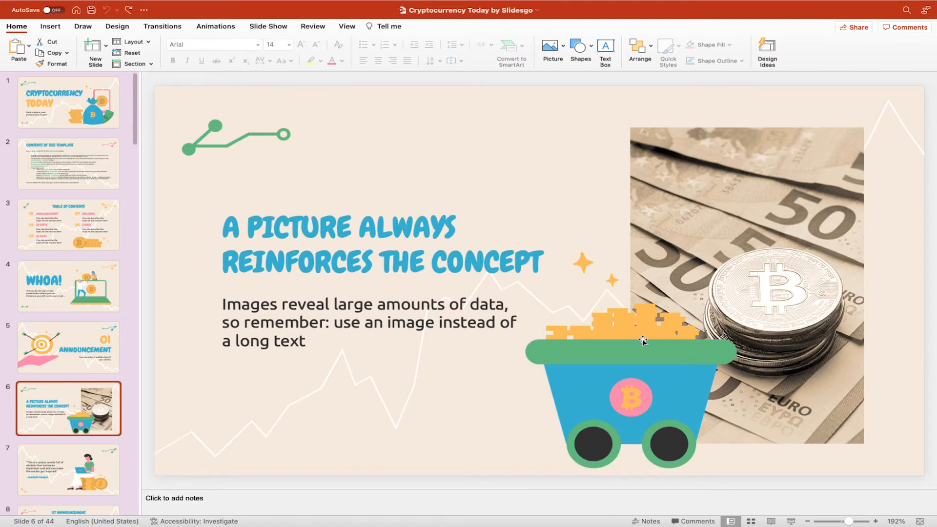
mouse_move(651, 377)
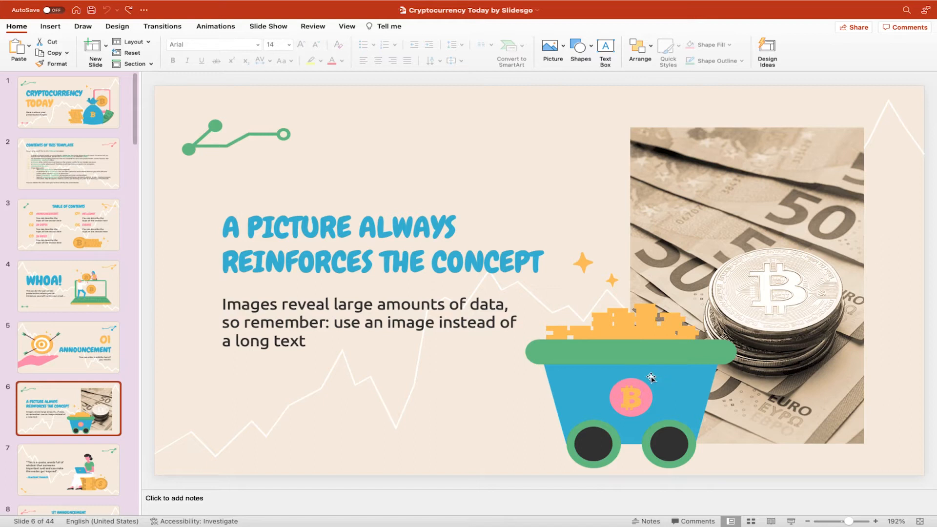
Select the bitcoin cart graphic on slide 6 as the object to animate.
left_click(603, 358)
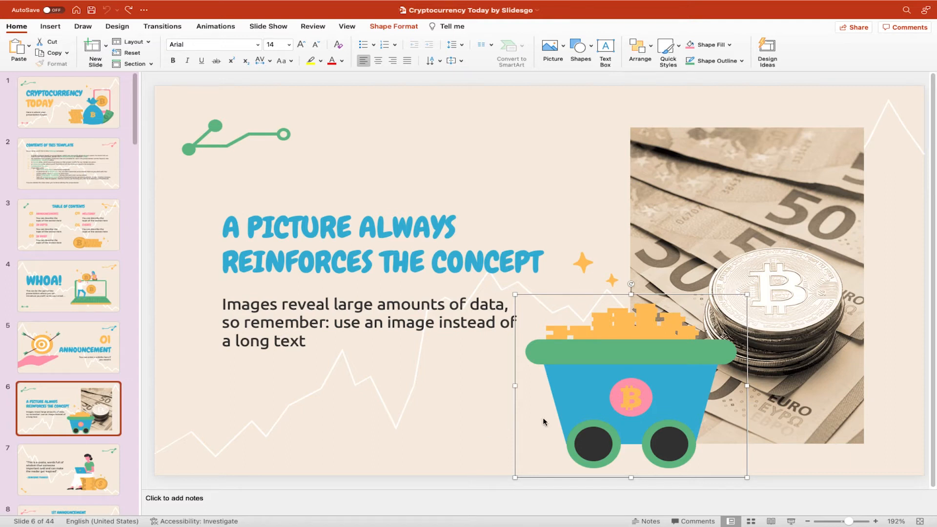
mouse_move(215, 26)
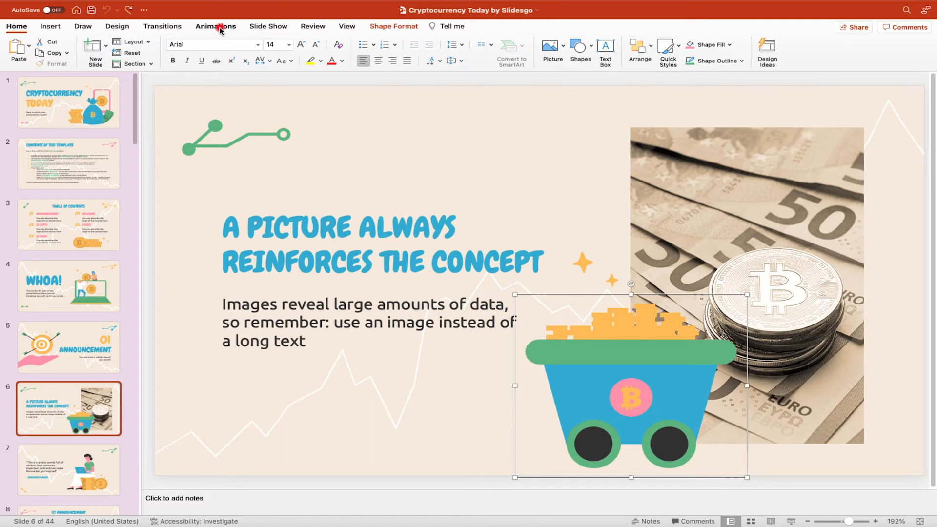
Give the bitcoin cart a Fly In entrance animation coming From Left.
left_click(215, 26)
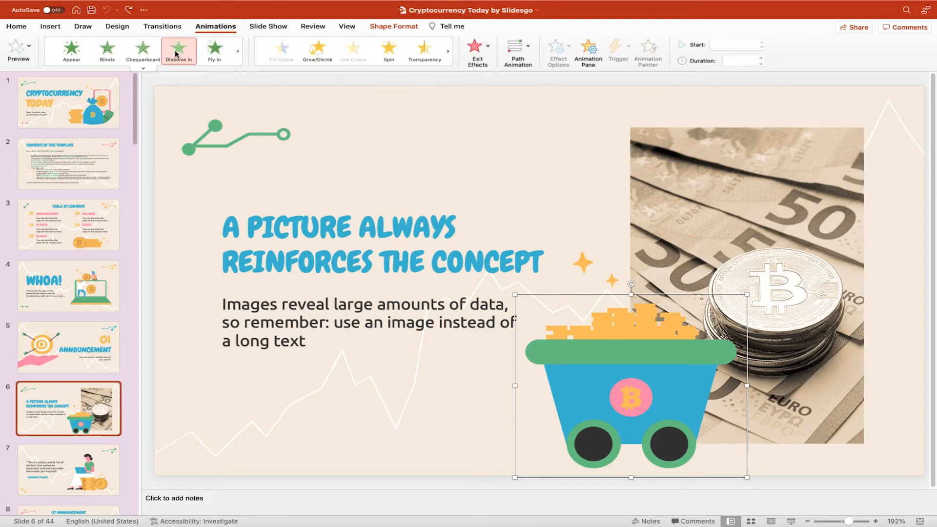
left_click(215, 51)
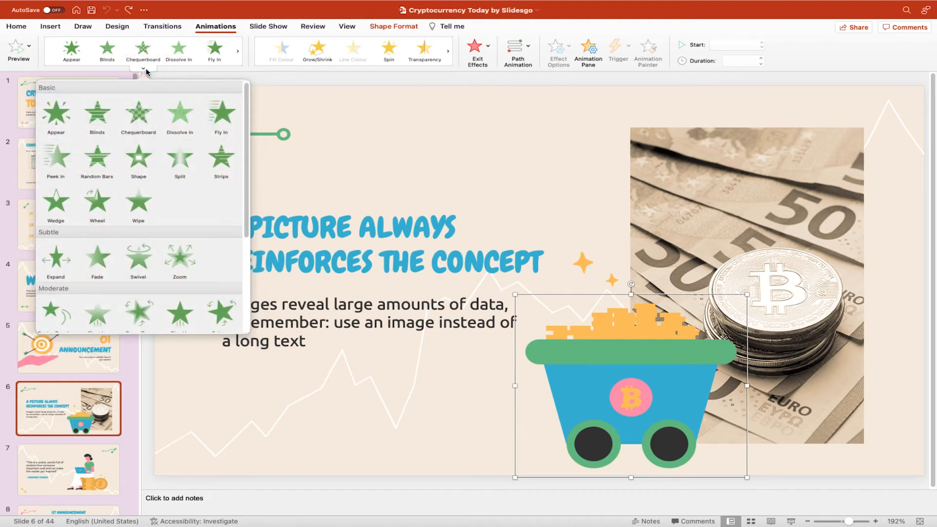
left_click(54, 115)
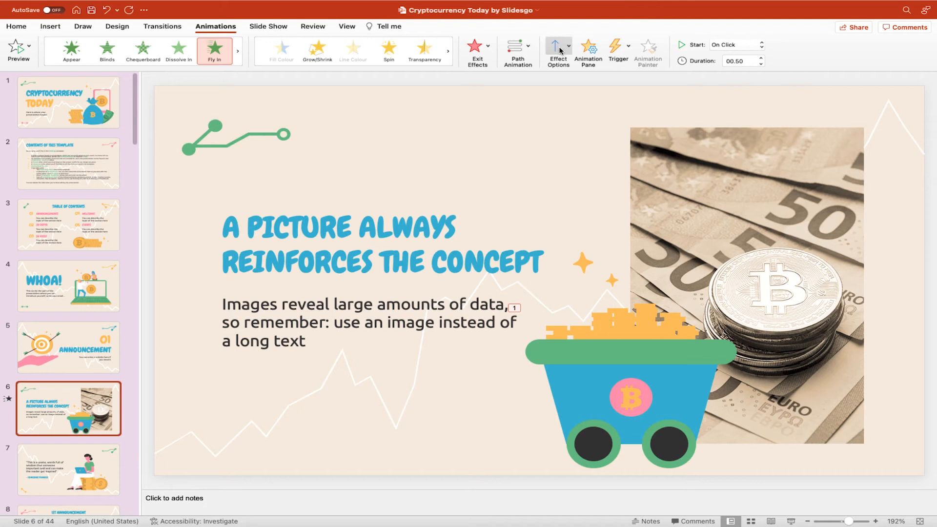
left_click(557, 48)
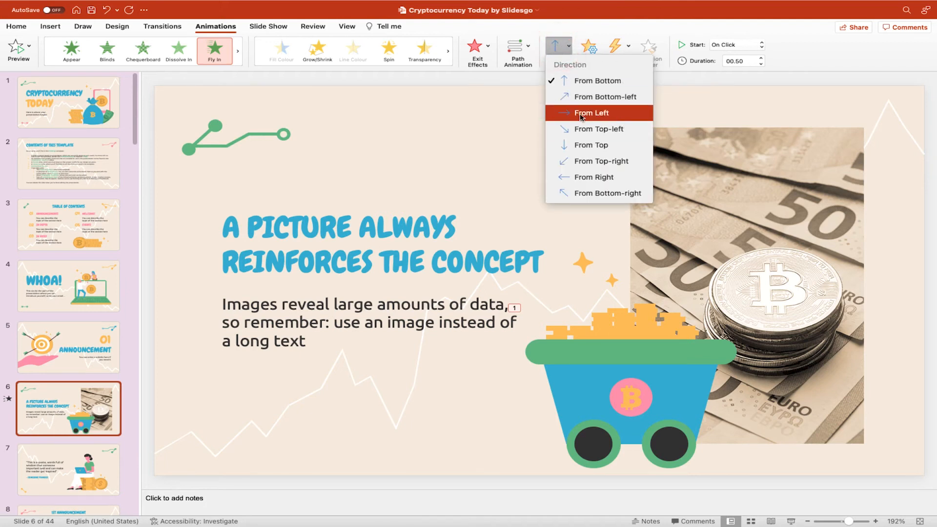
left_click(592, 113)
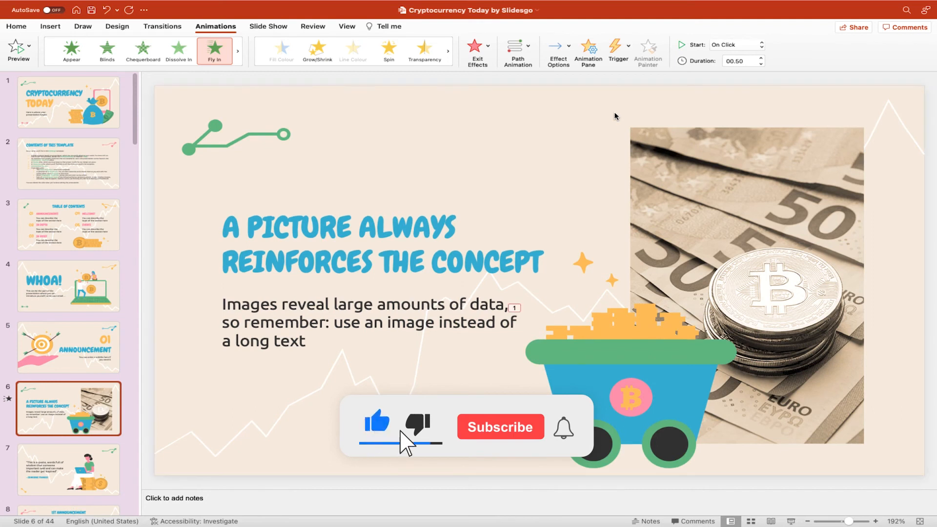
Set the fly-in duration to 01.00 second and preview the cart's animation.
left_click(500, 426)
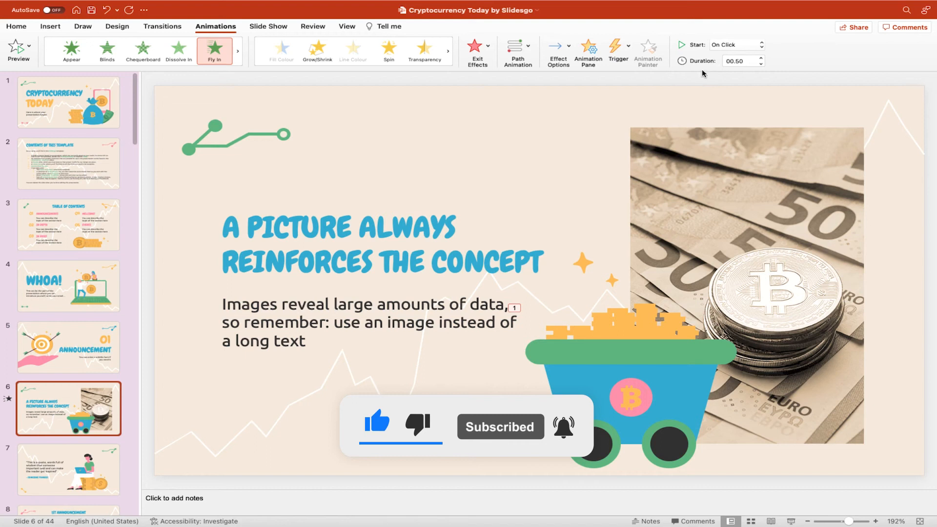
left_click(762, 57)
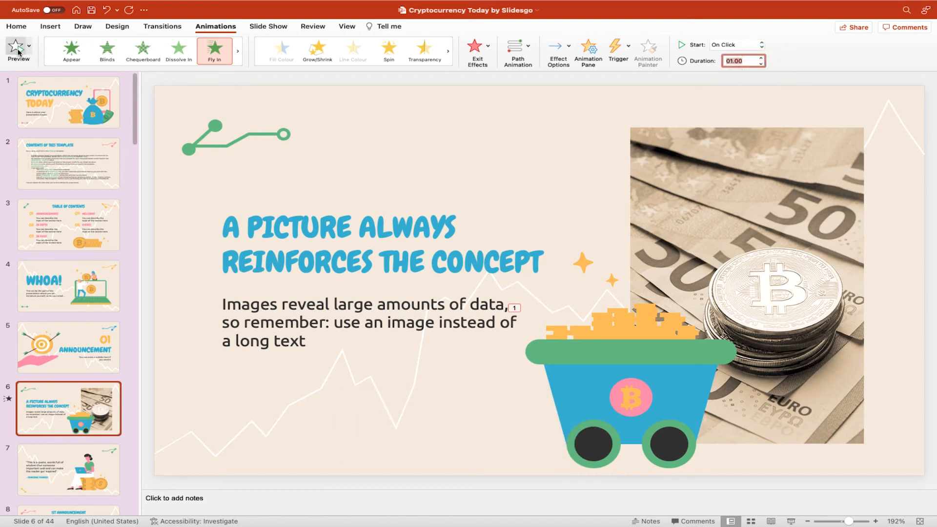
left_click(18, 49)
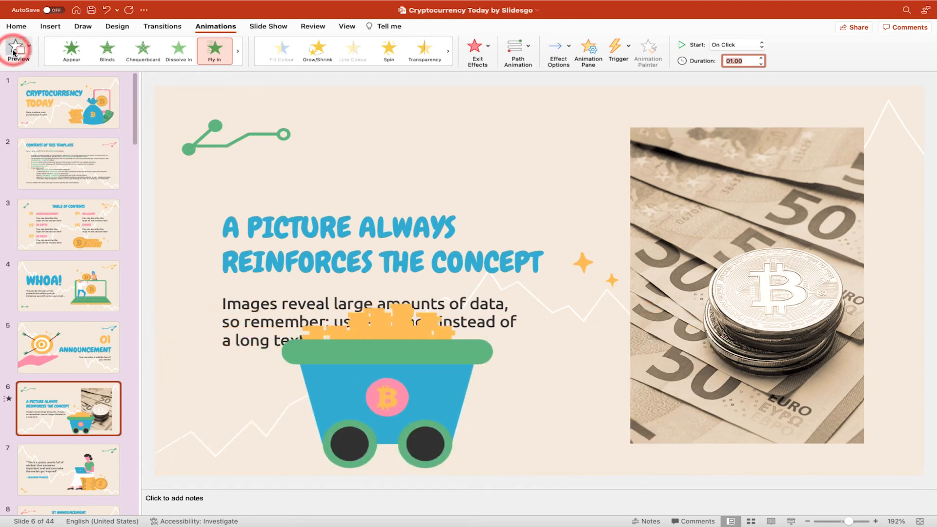